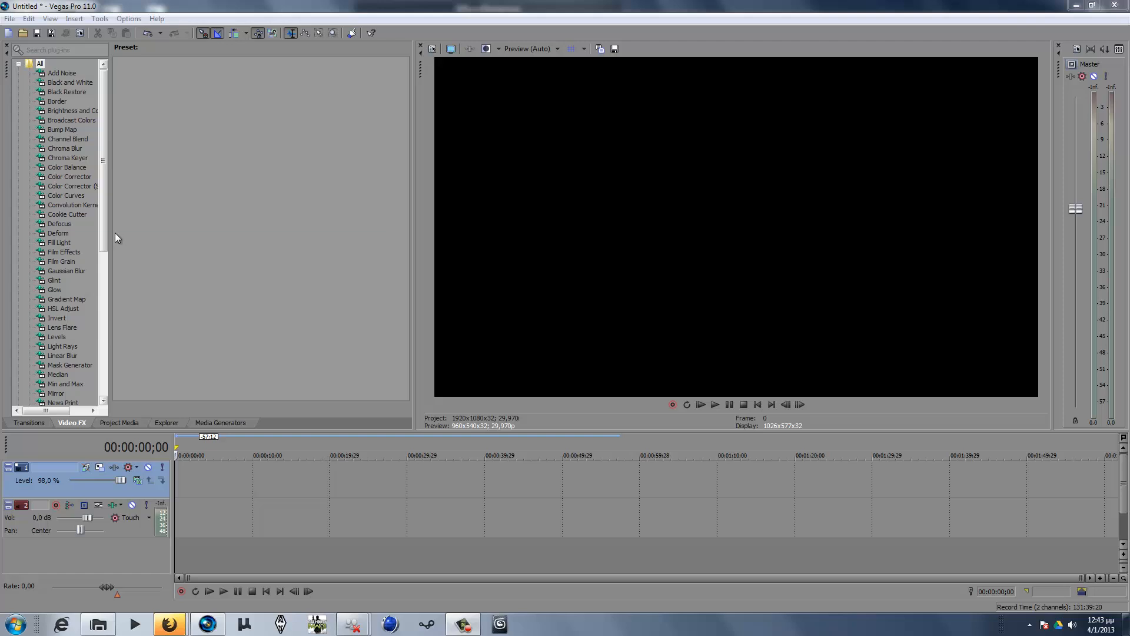
mouse_move(115, 211)
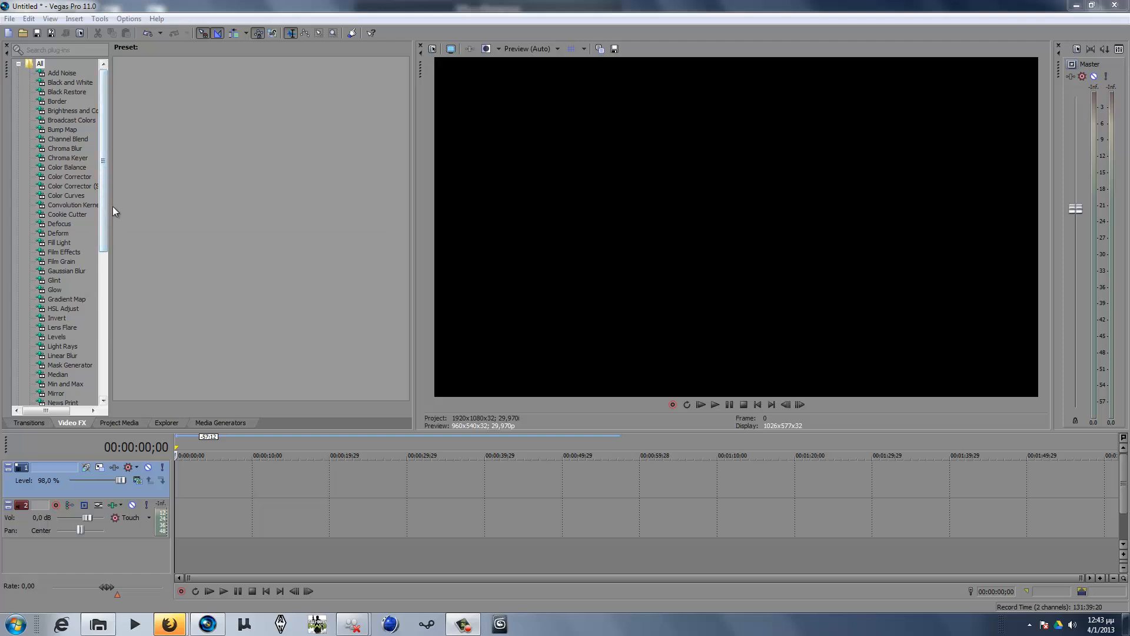
mouse_move(309, 446)
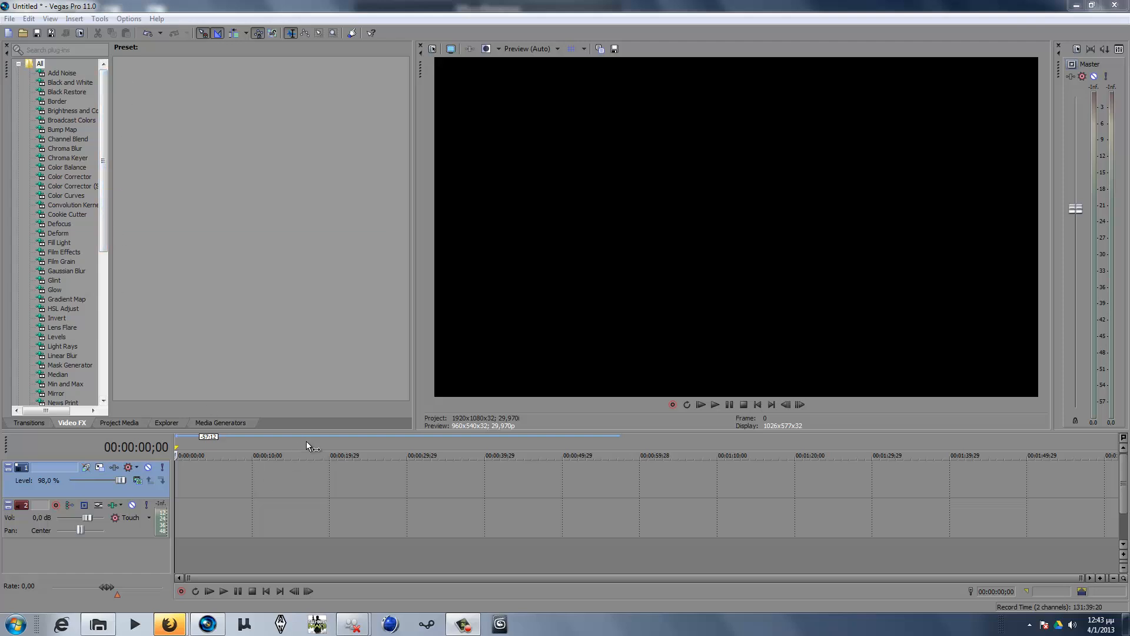
mouse_move(185, 431)
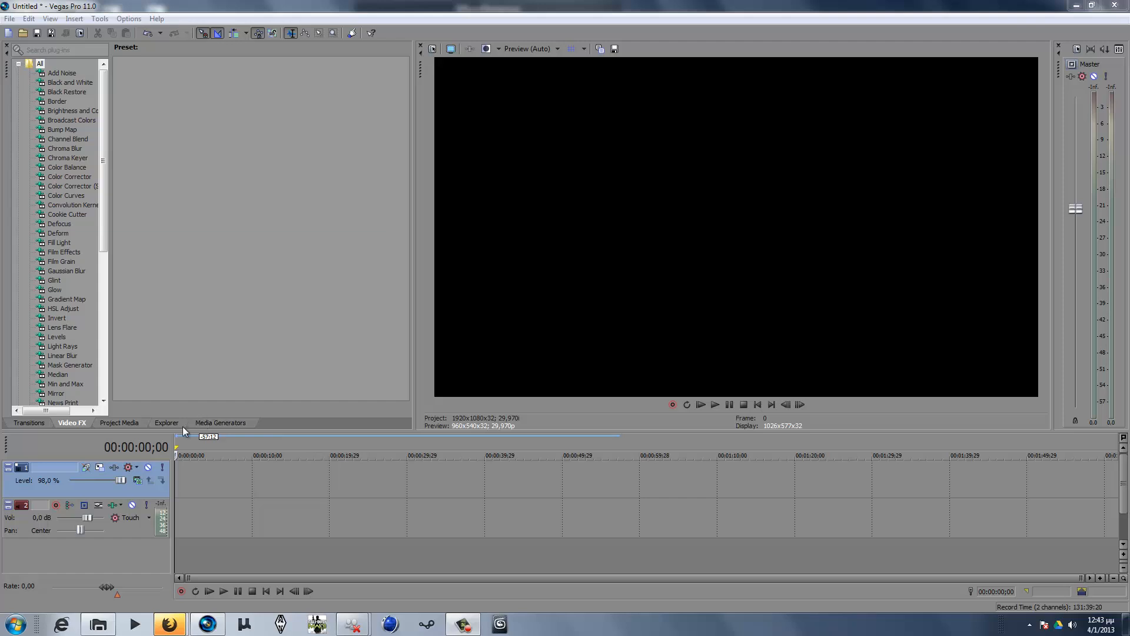
mouse_move(436, 455)
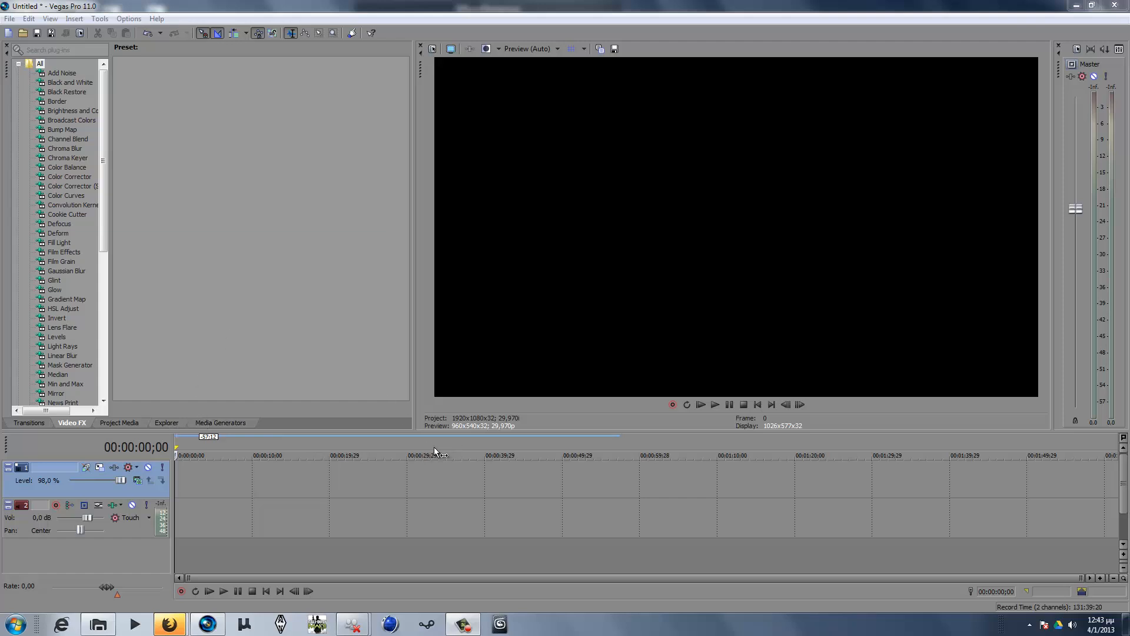
mouse_move(437, 431)
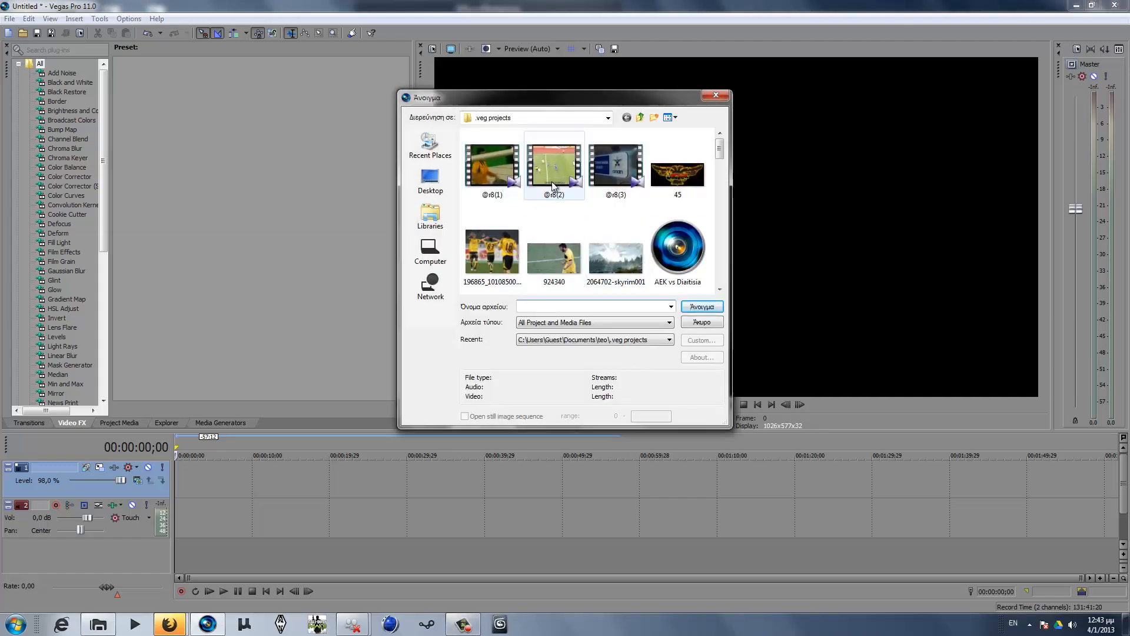
Import the soccer clip from the veg projects folder onto the timeline
click(616, 167)
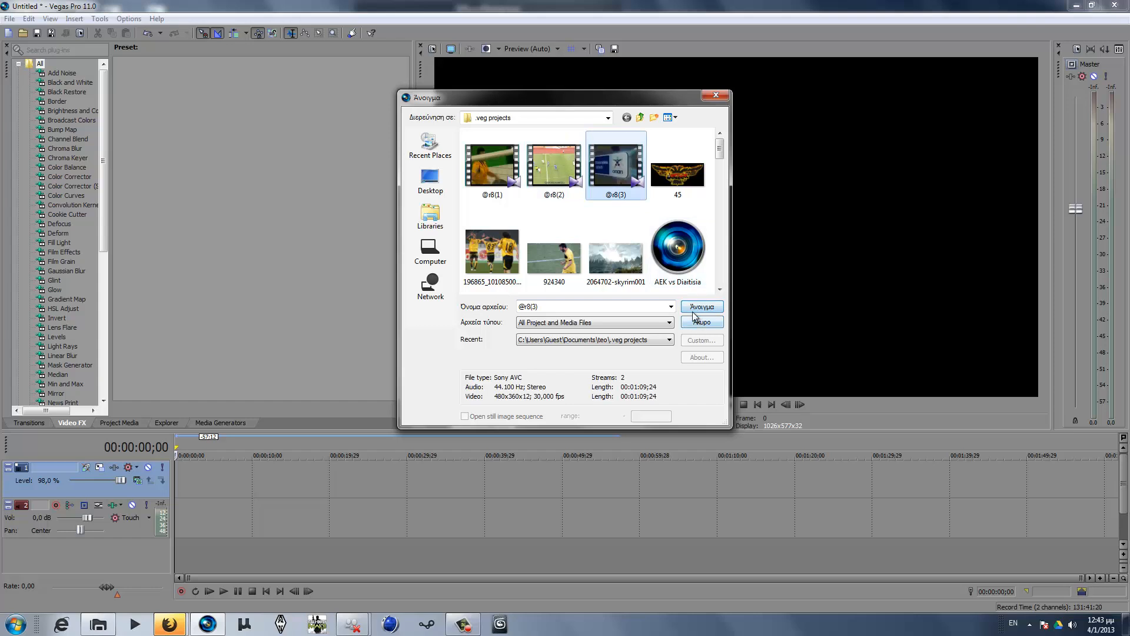
click(702, 306)
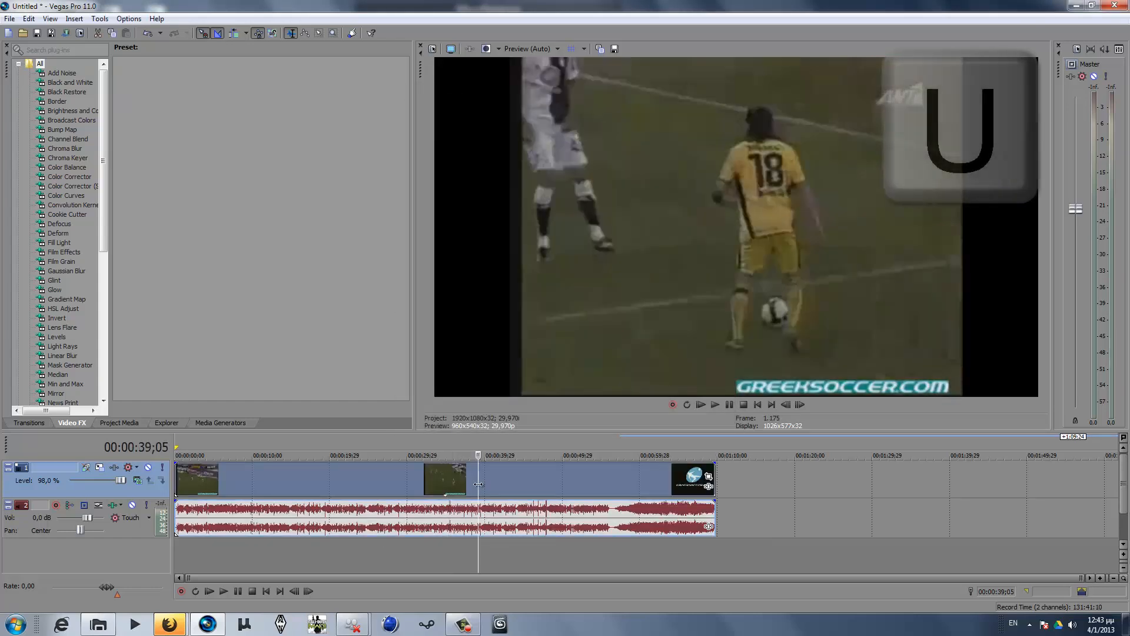
Select the soccer clip's audio event and delete it, leaving only video
click(551, 522)
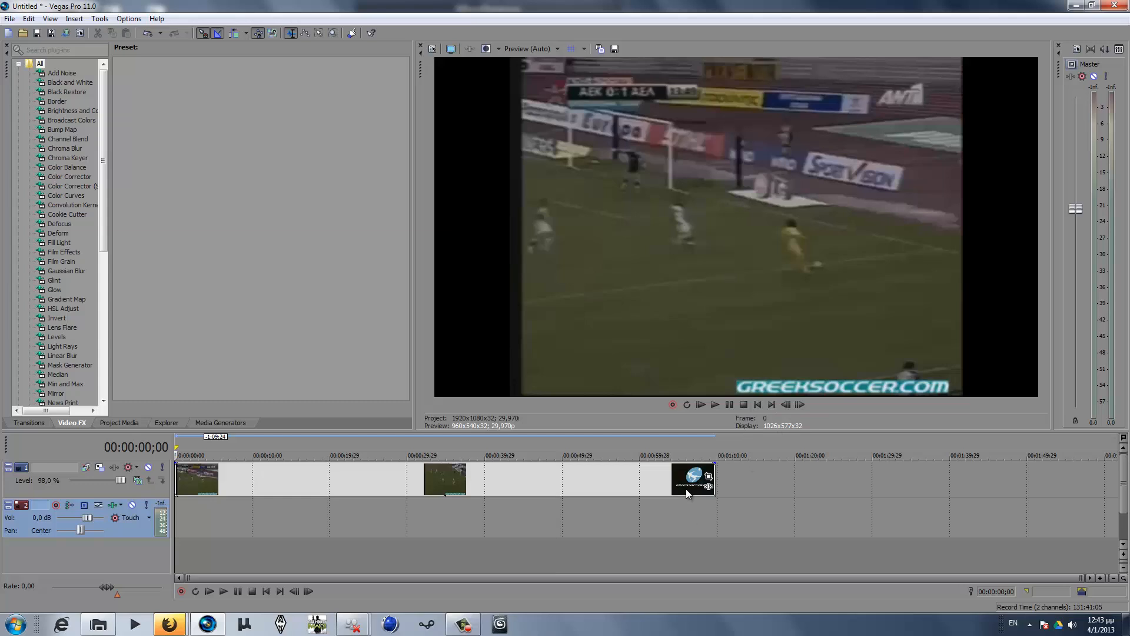
Bring up the video event's context menu to insert a Velocity envelope
right_click(688, 487)
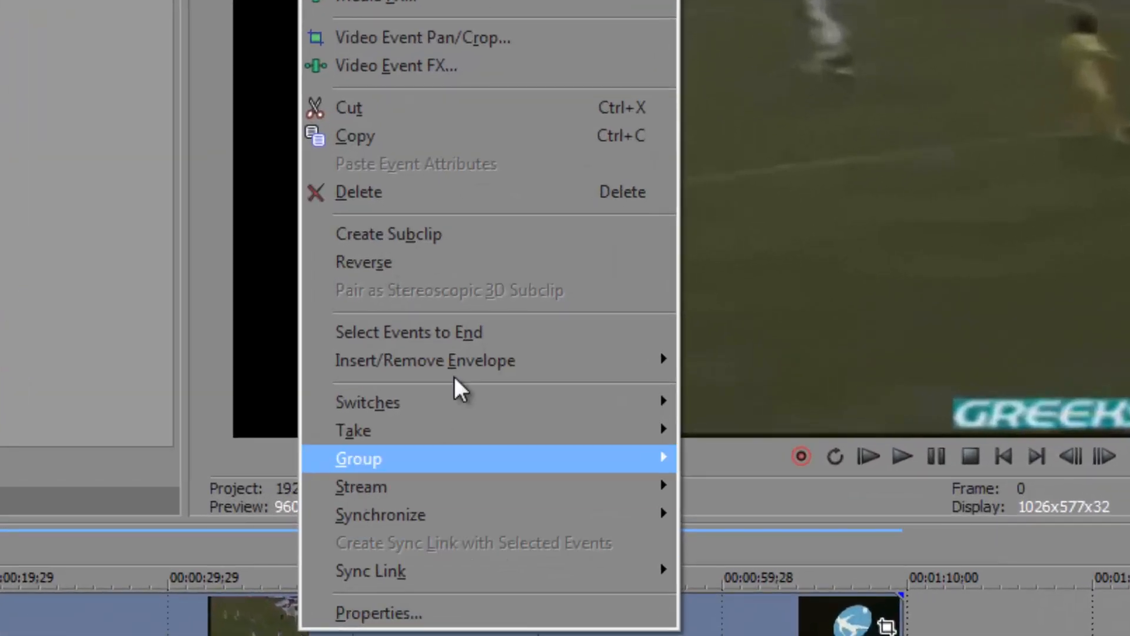
mouse_move(431, 375)
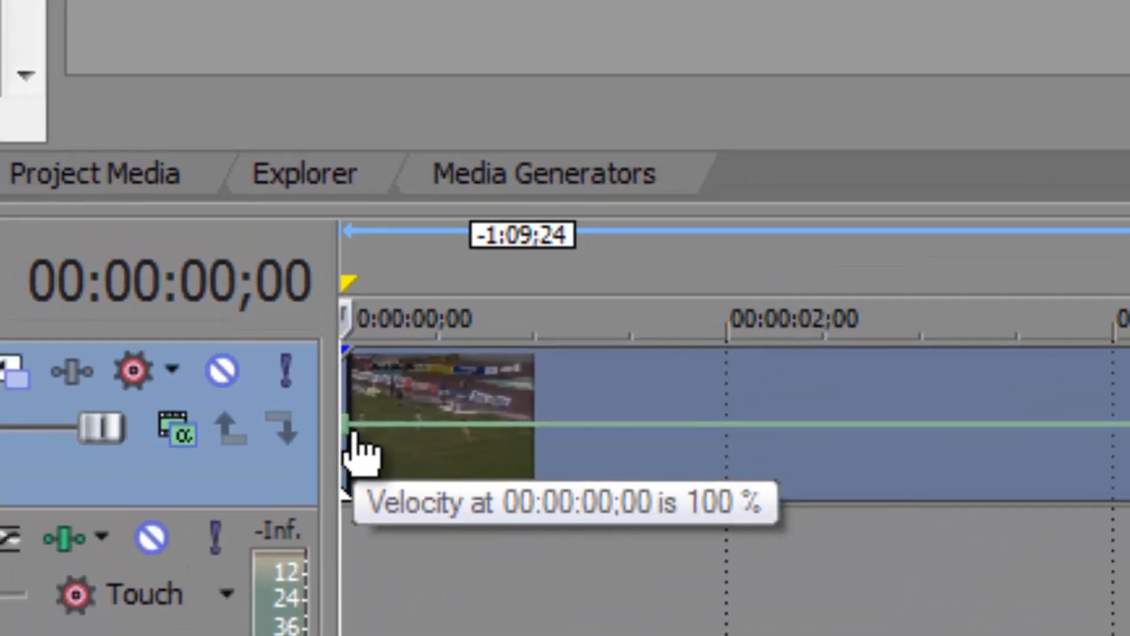
Set the velocity envelope point to -100% so the clip plays in reverse
right_click(351, 432)
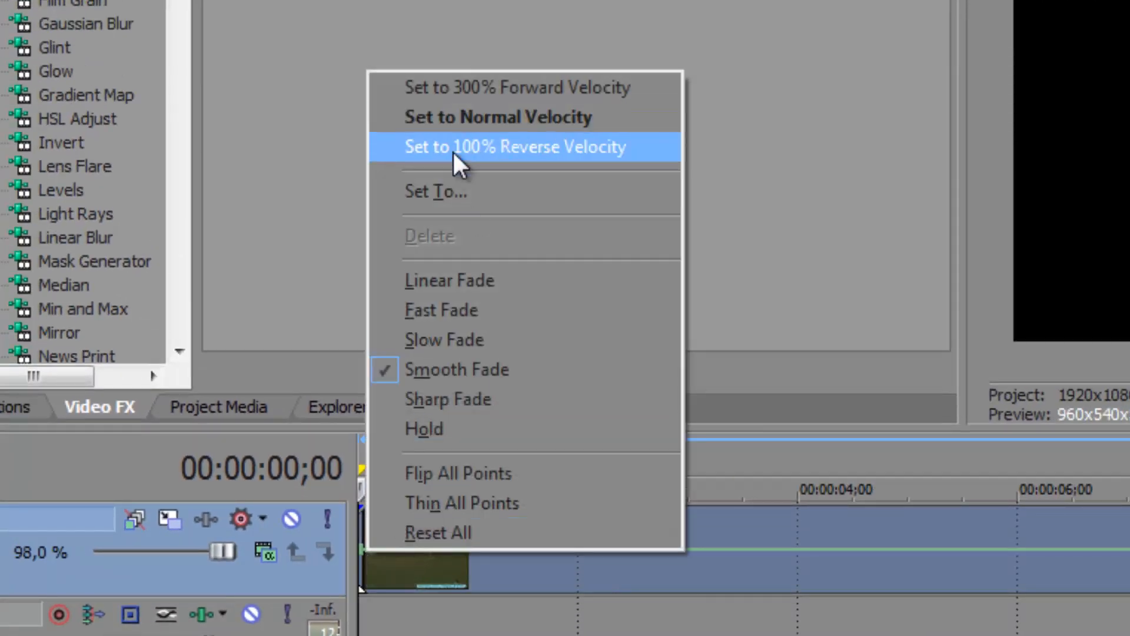
mouse_move(450, 209)
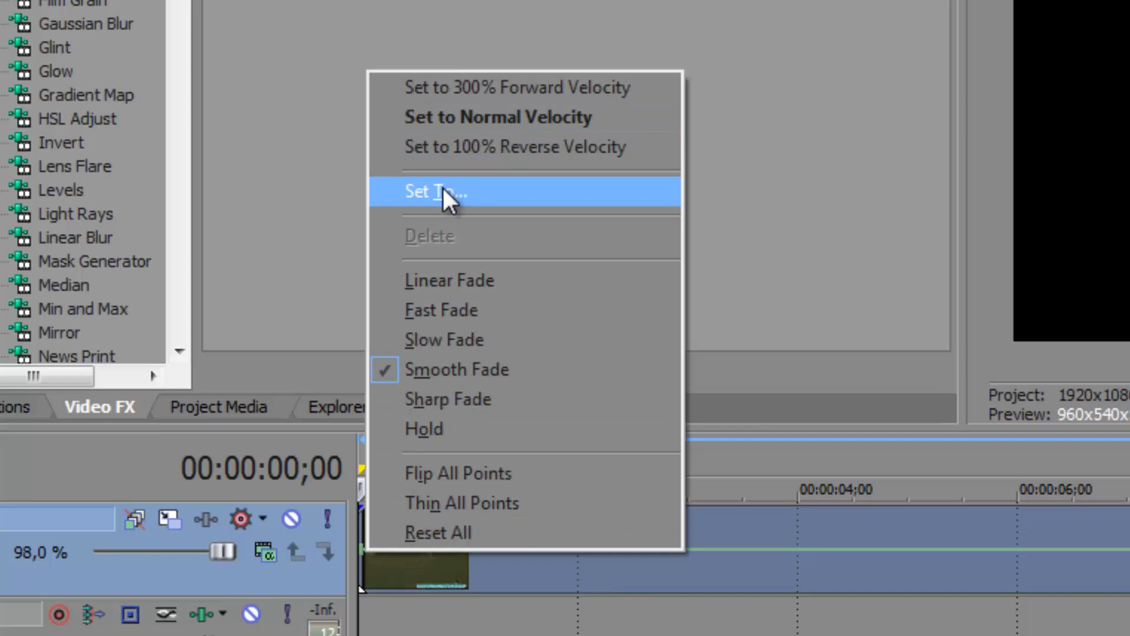
click(435, 191)
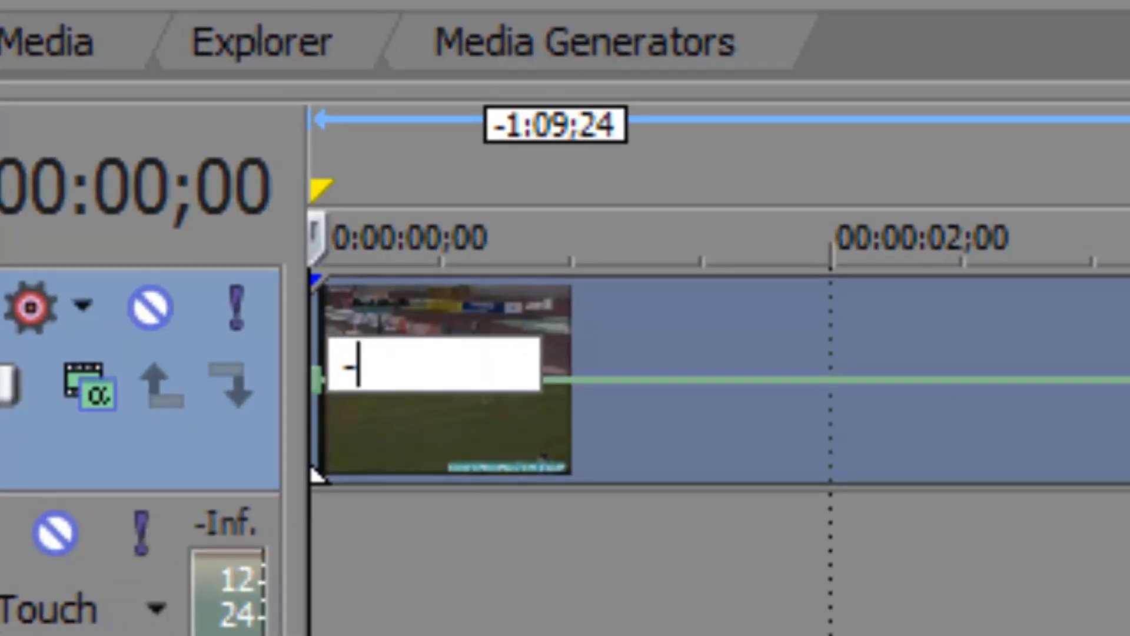
text(-100)
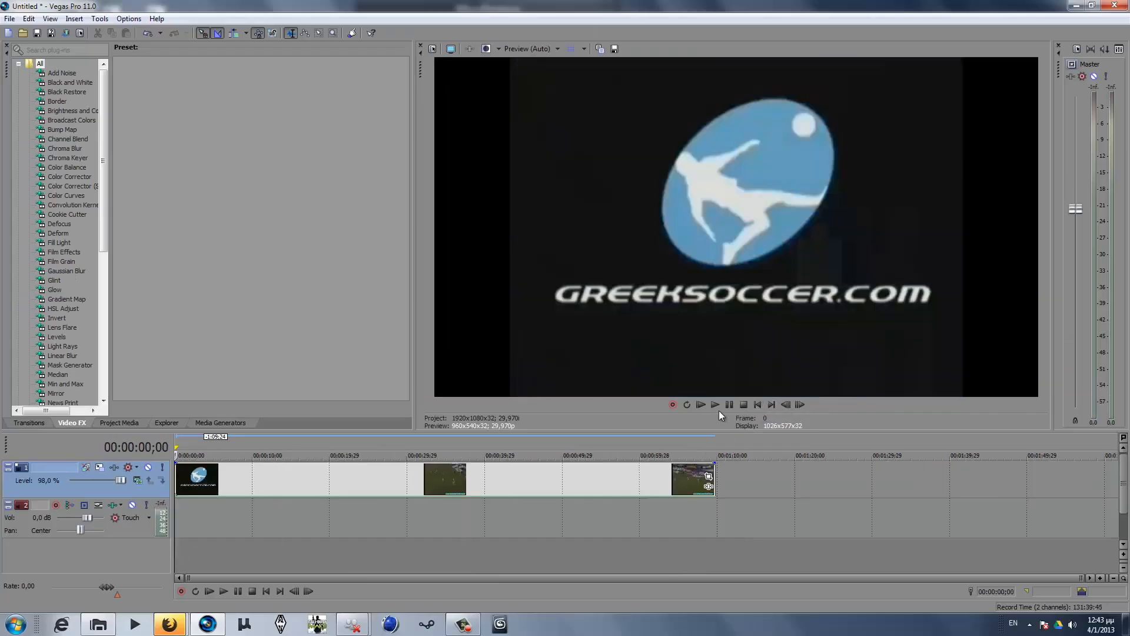
Play the reversed soccer clip from the start to verify it runs backwards
click(716, 405)
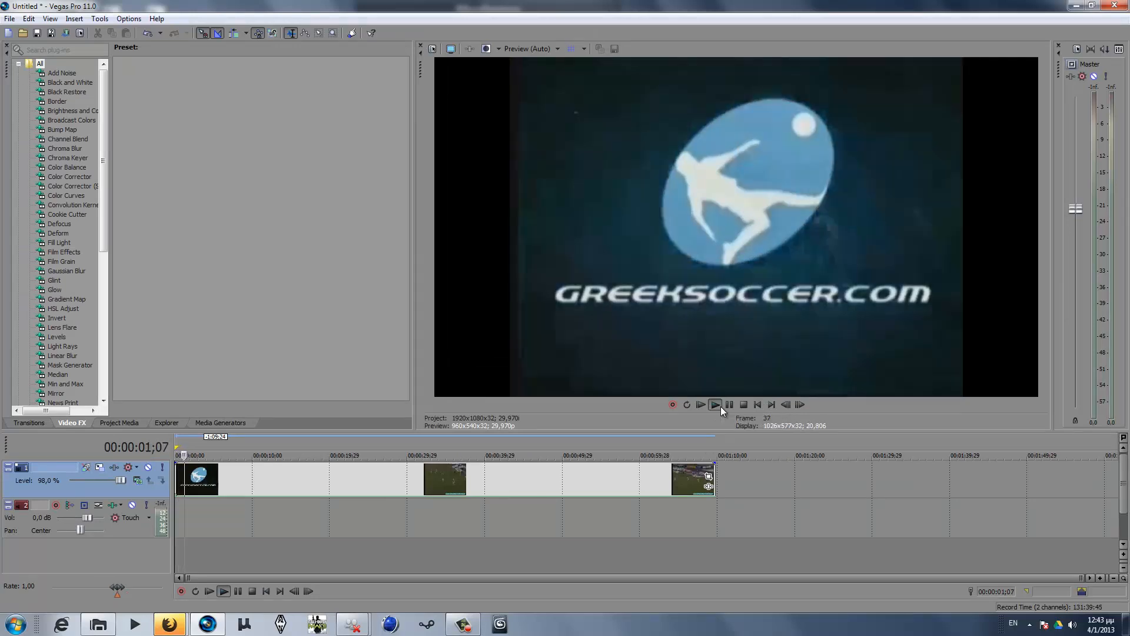
click(714, 405)
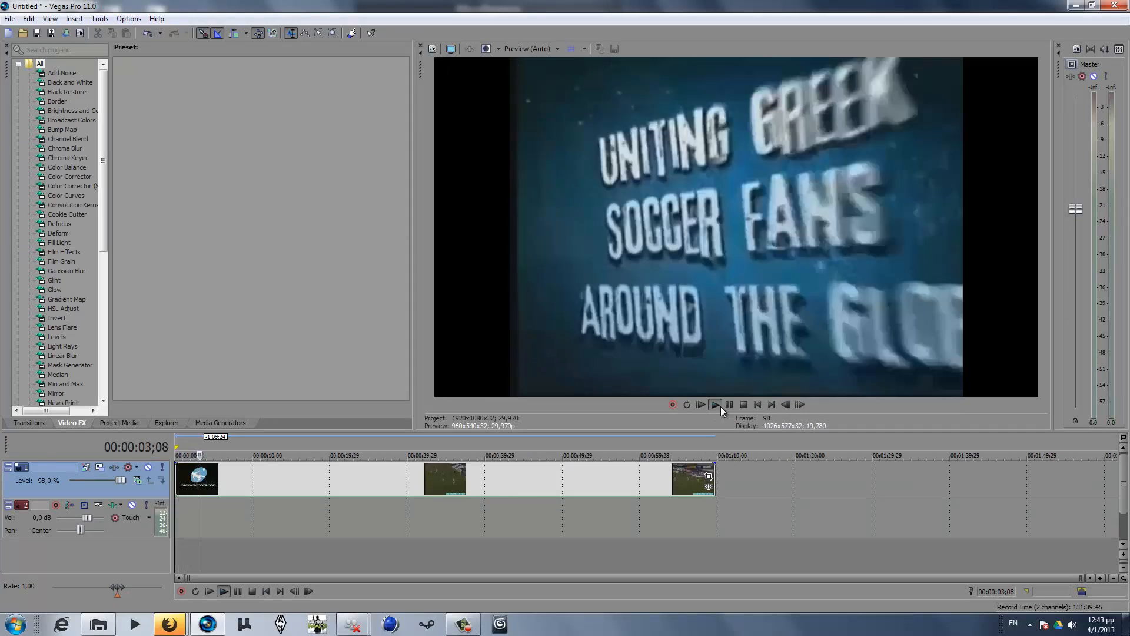